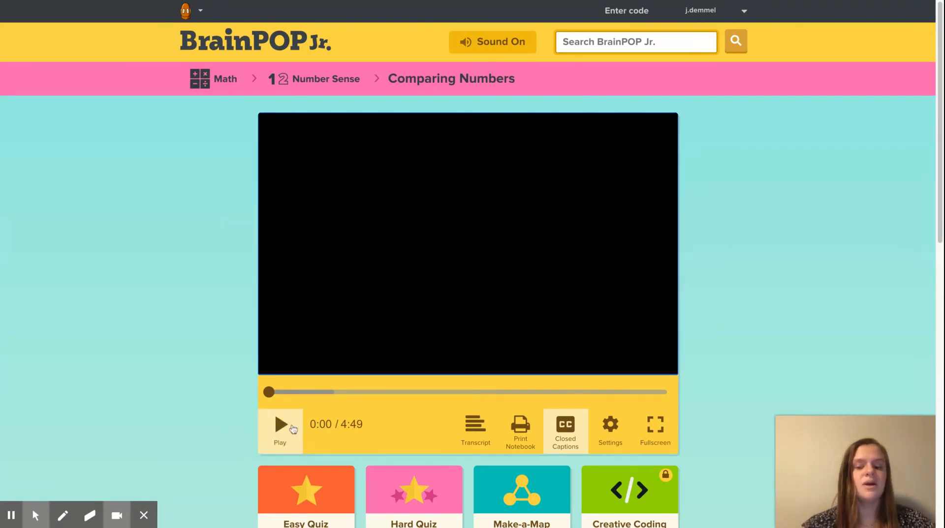
Play the Comparing Numbers video through its opening number-line scene.
click(279, 424)
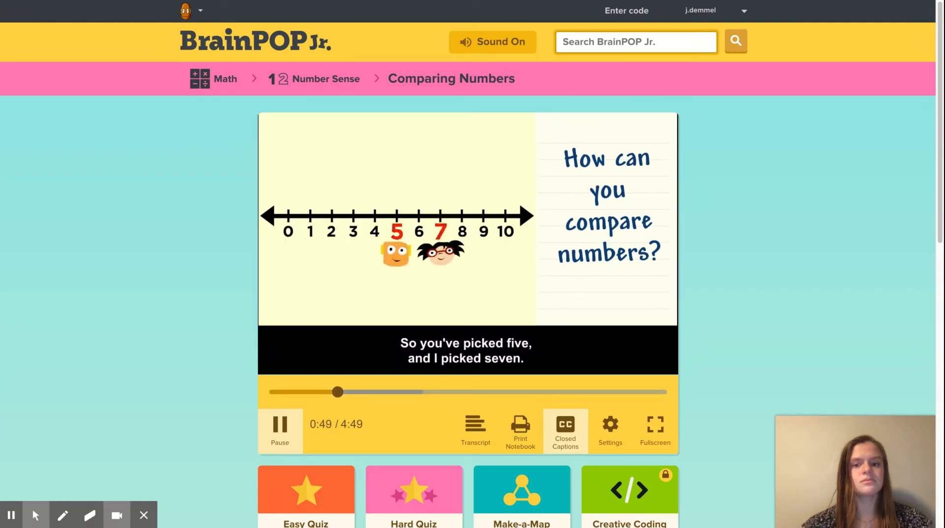
Pause the video at about 50 seconds and open the lesson's Easy Quiz page.
click(279, 424)
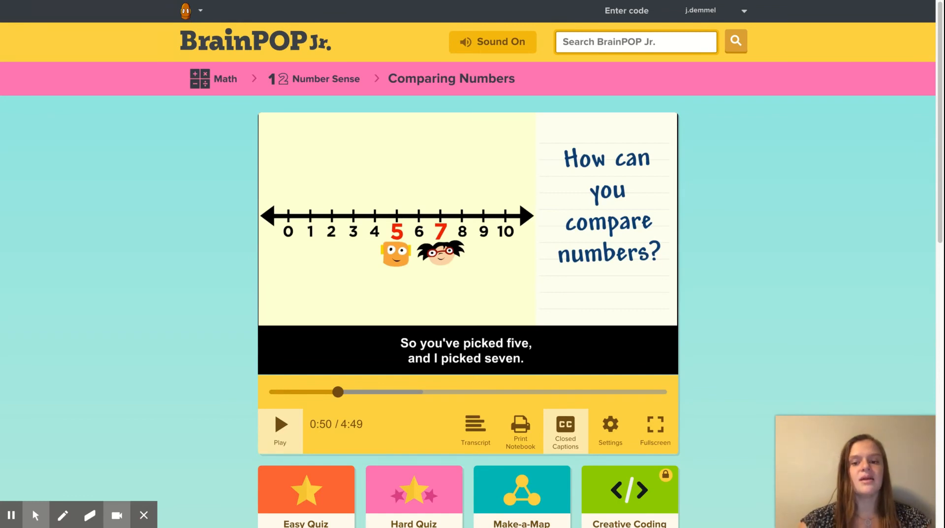
click(525, 392)
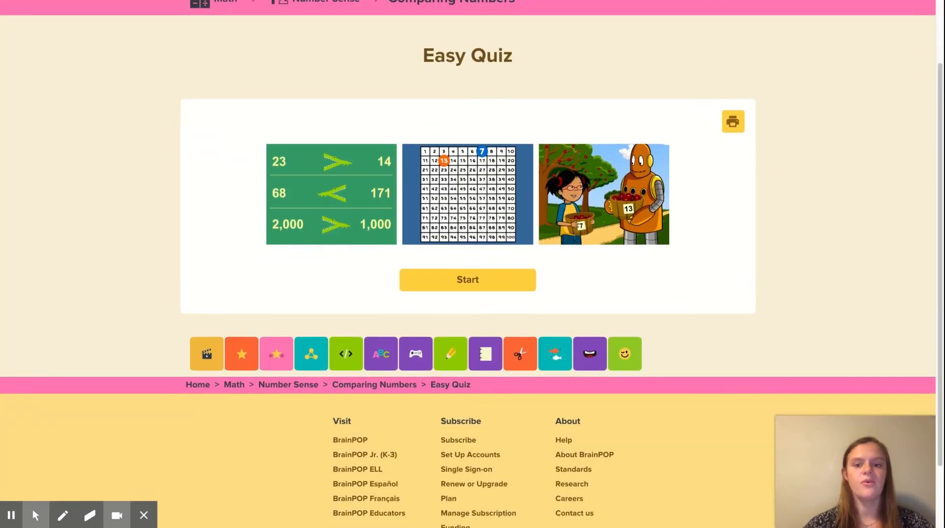
Start the Easy Quiz and show question 1 of 5 about which number is less than 29.
click(467, 279)
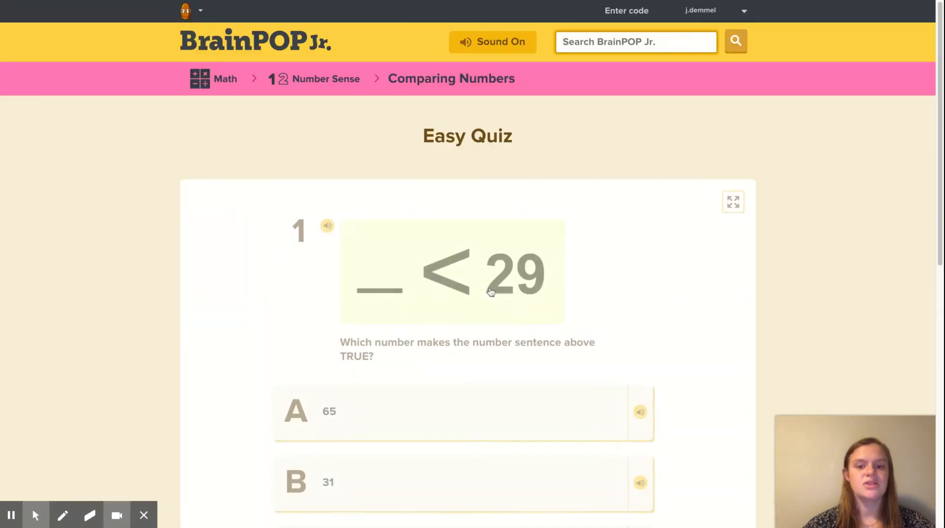
scroll(down, 3)
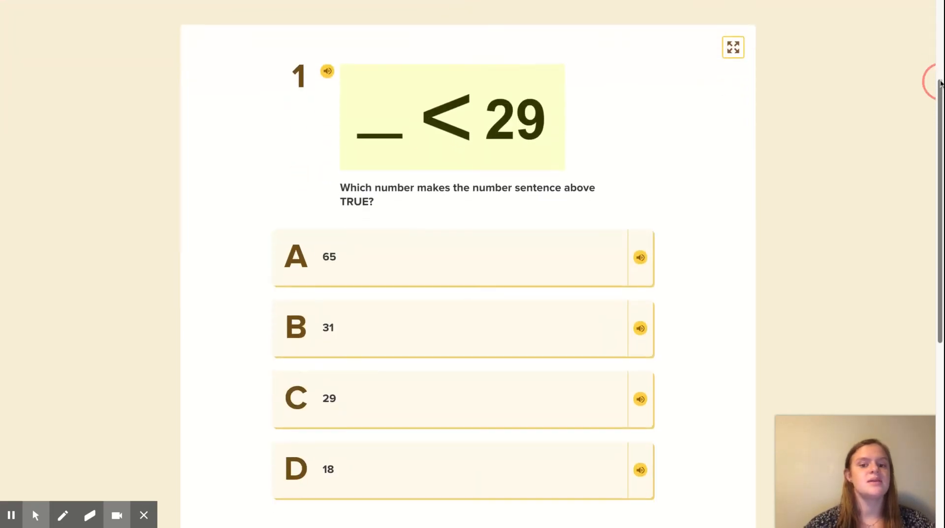
scroll(down, 3)
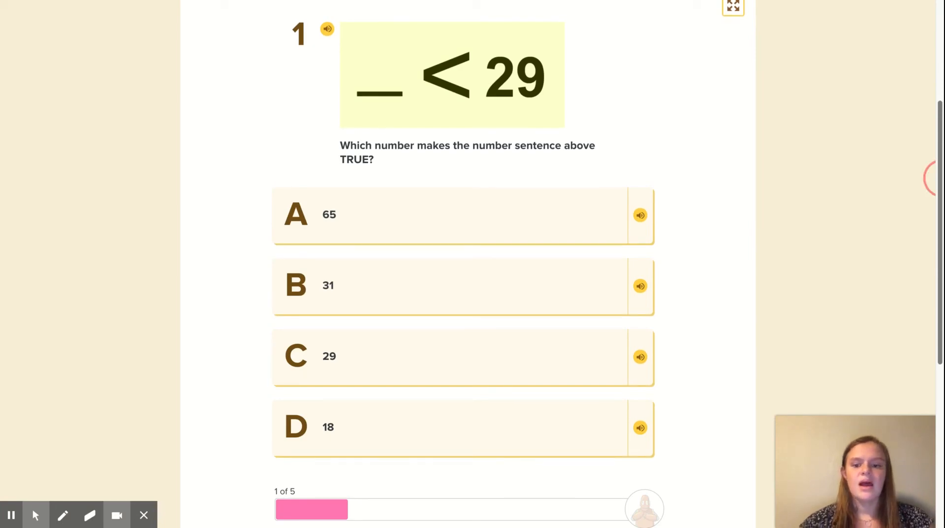
scroll(down, 3)
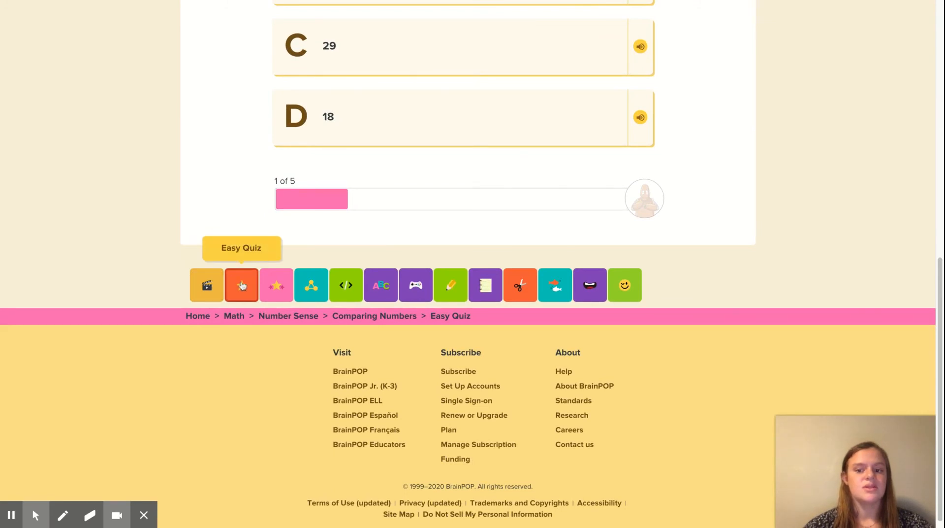
mouse_move(311, 285)
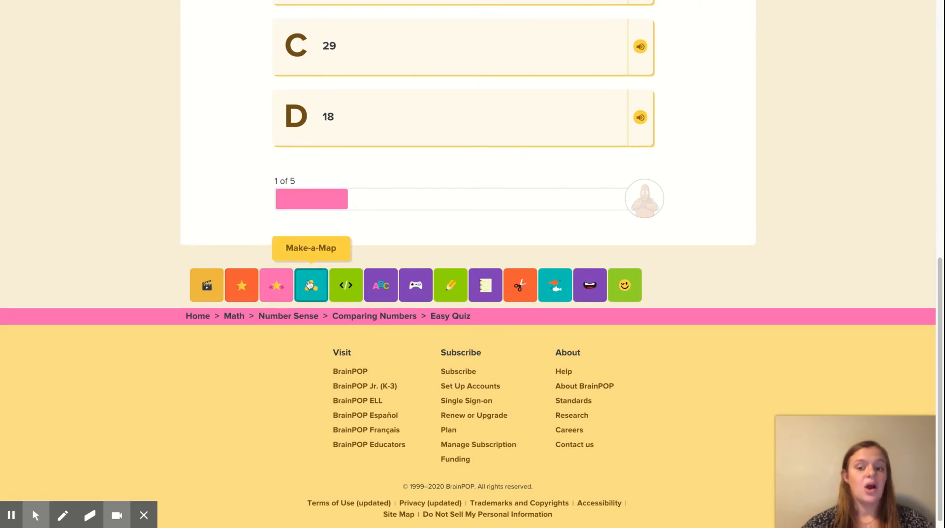
mouse_move(380, 285)
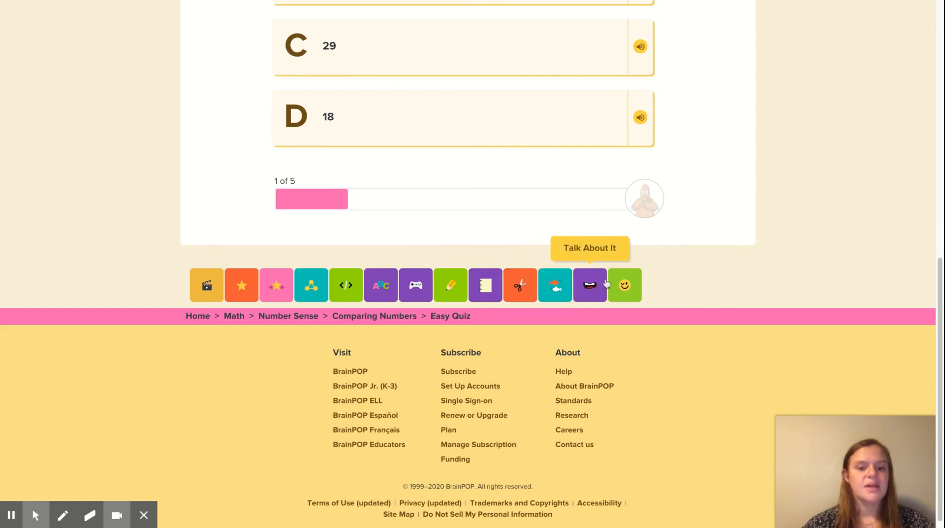
Show the Pop a Joke popup with the dime-and-penny riddle over the quiz.
click(624, 285)
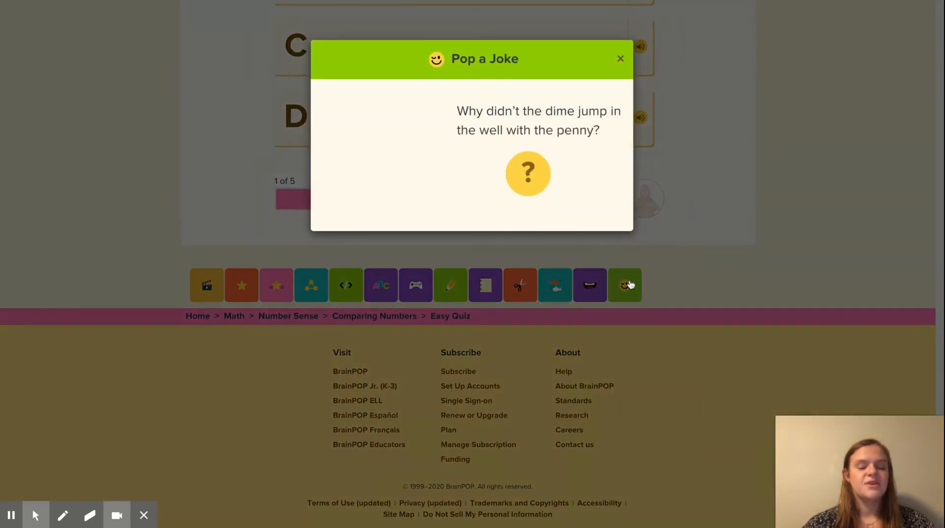